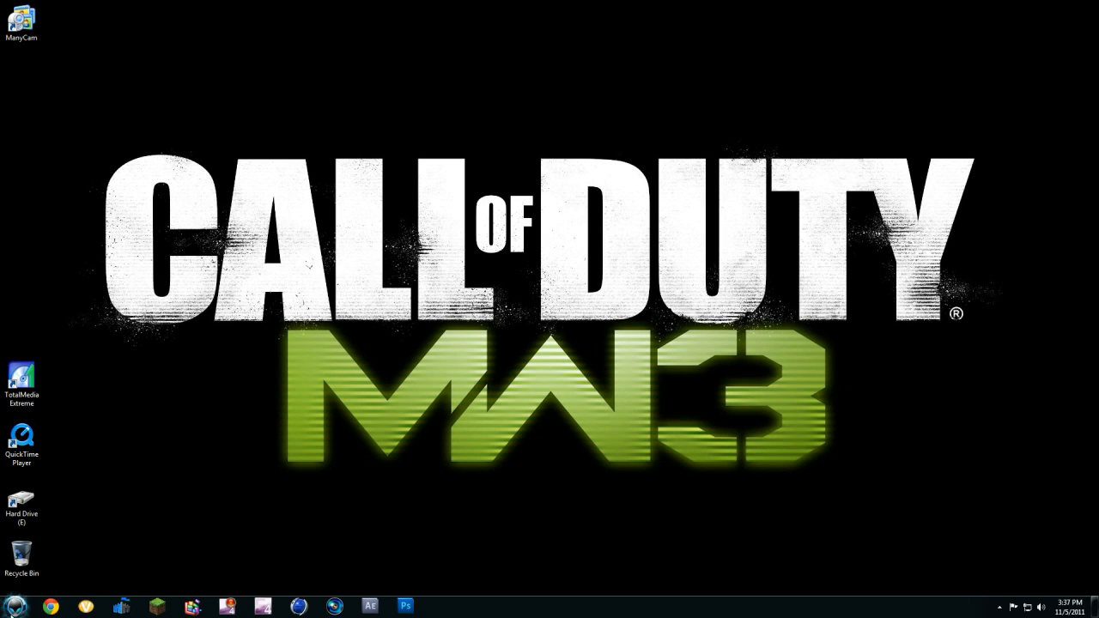
mouse_move(120, 529)
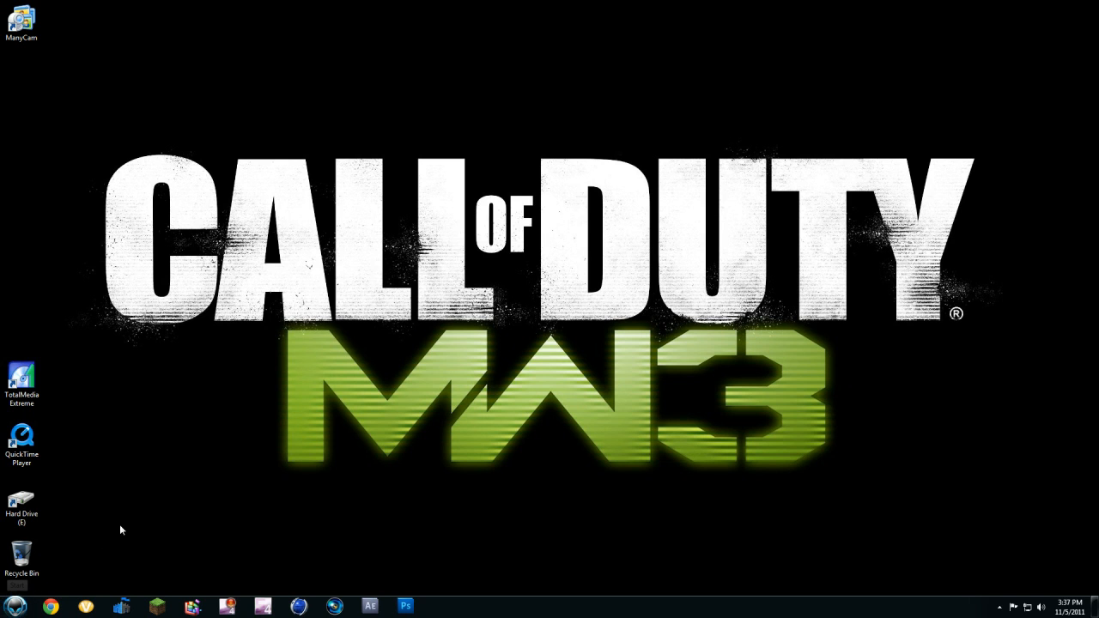
mouse_move(100, 529)
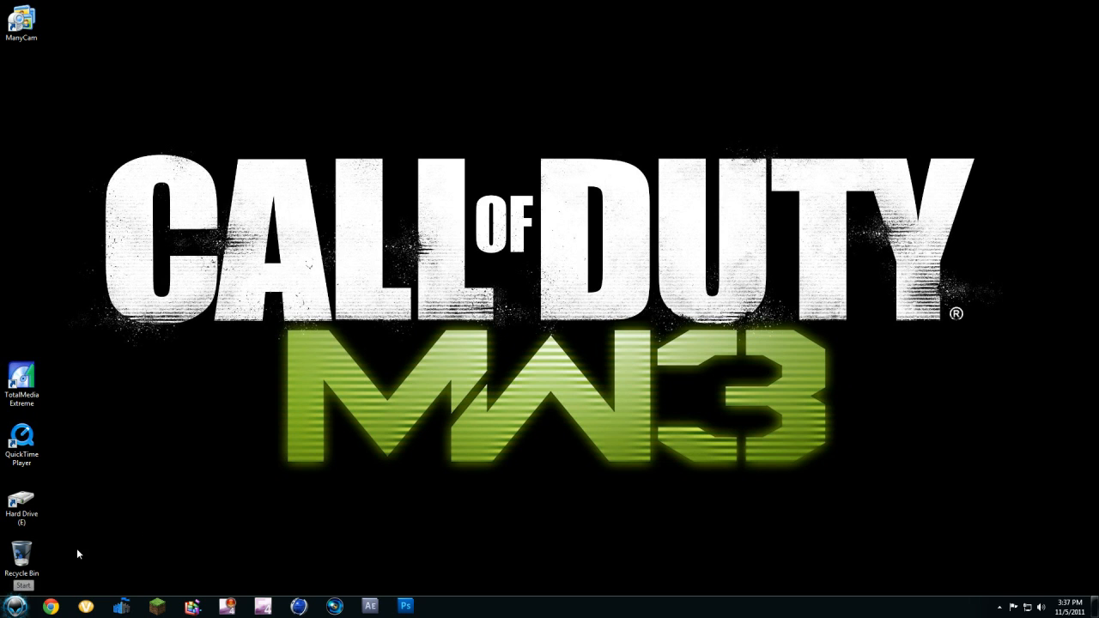
Step: Browse Hard Drive (E:) into the Windows 7 Start Button Changer folder
left_click(12, 601)
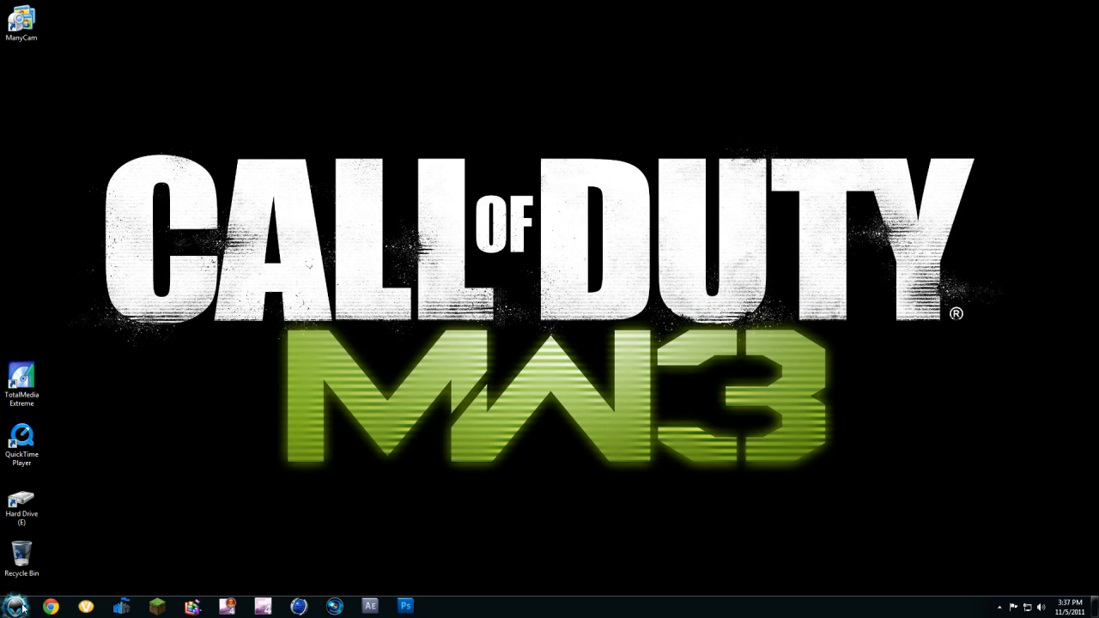
mouse_move(12, 603)
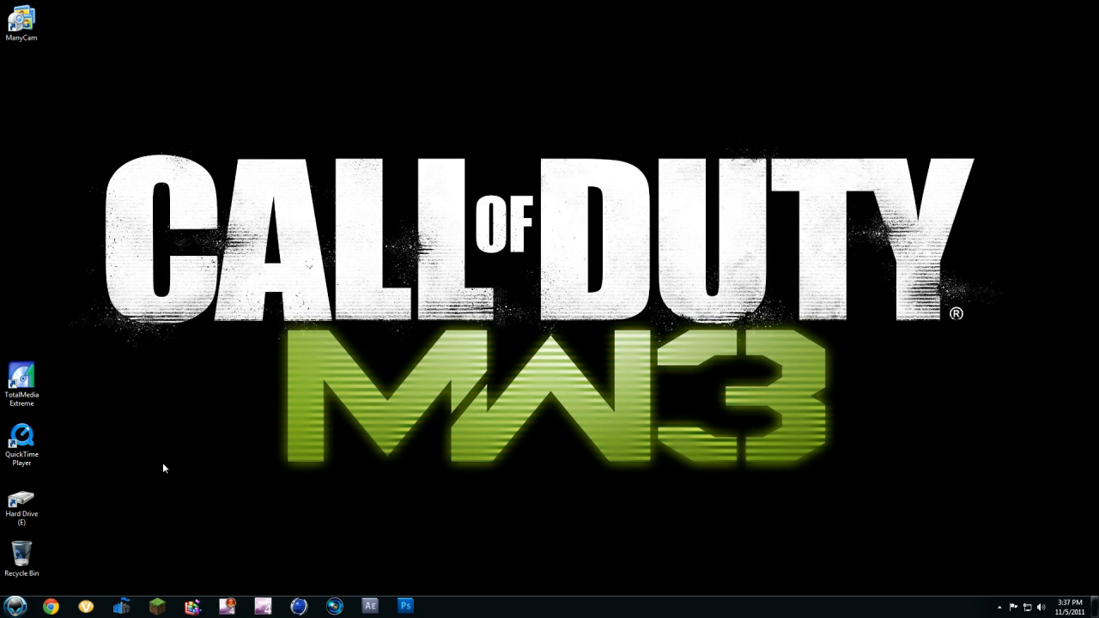
left_click(21, 500)
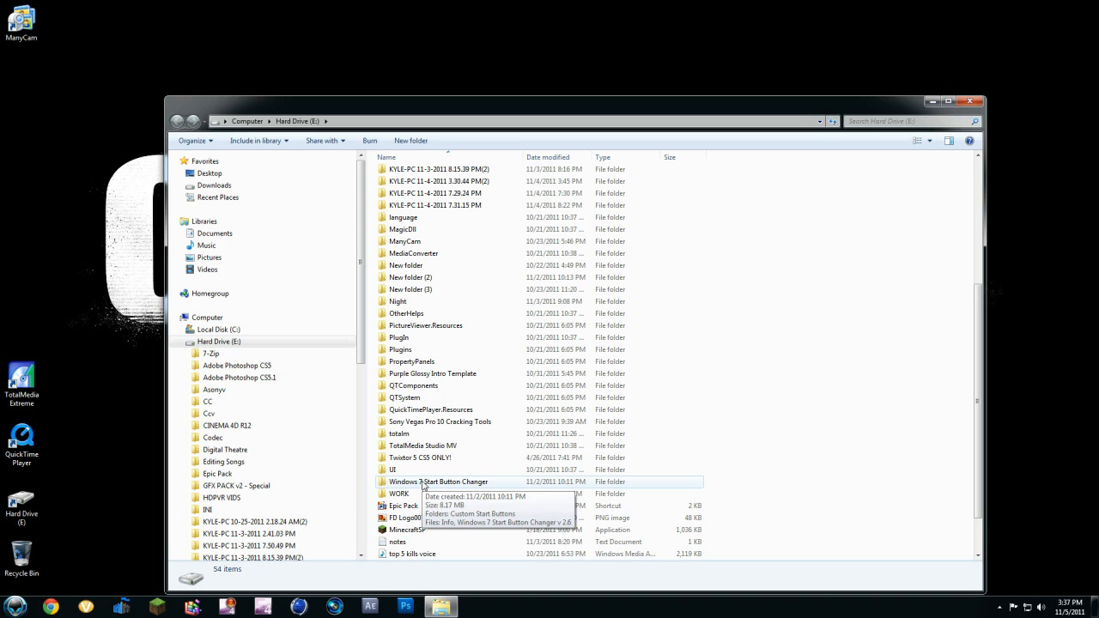
mouse_move(426, 488)
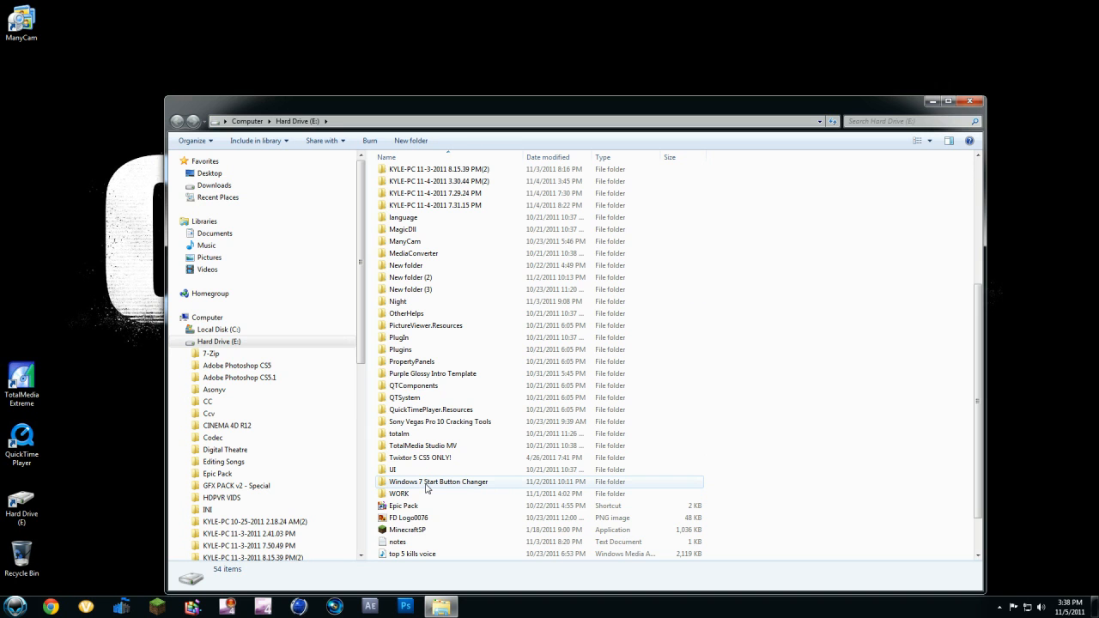
double_click(438, 481)
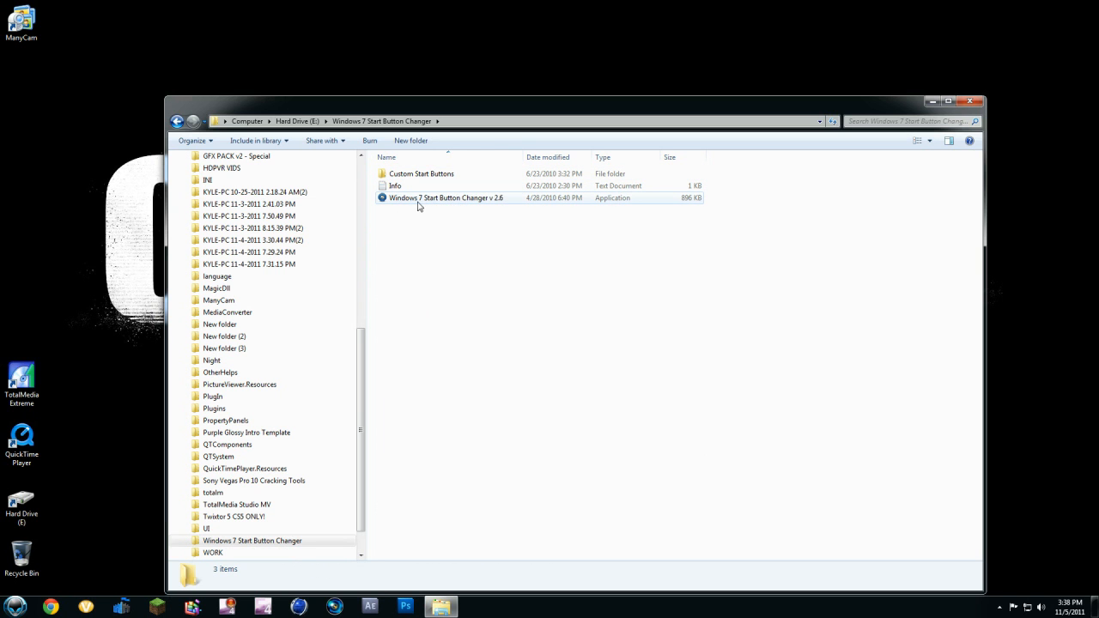
mouse_move(440, 209)
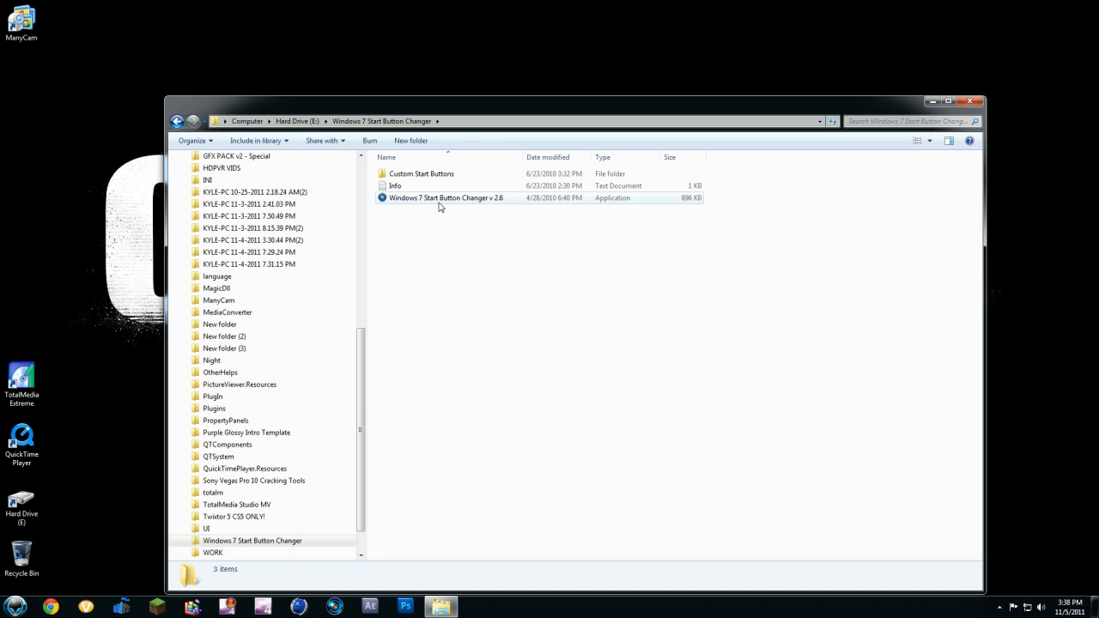
Step: Run Windows 7 Start Button Changer v2.6 as administrator and begin Select & Change Start Button
right_click(445, 198)
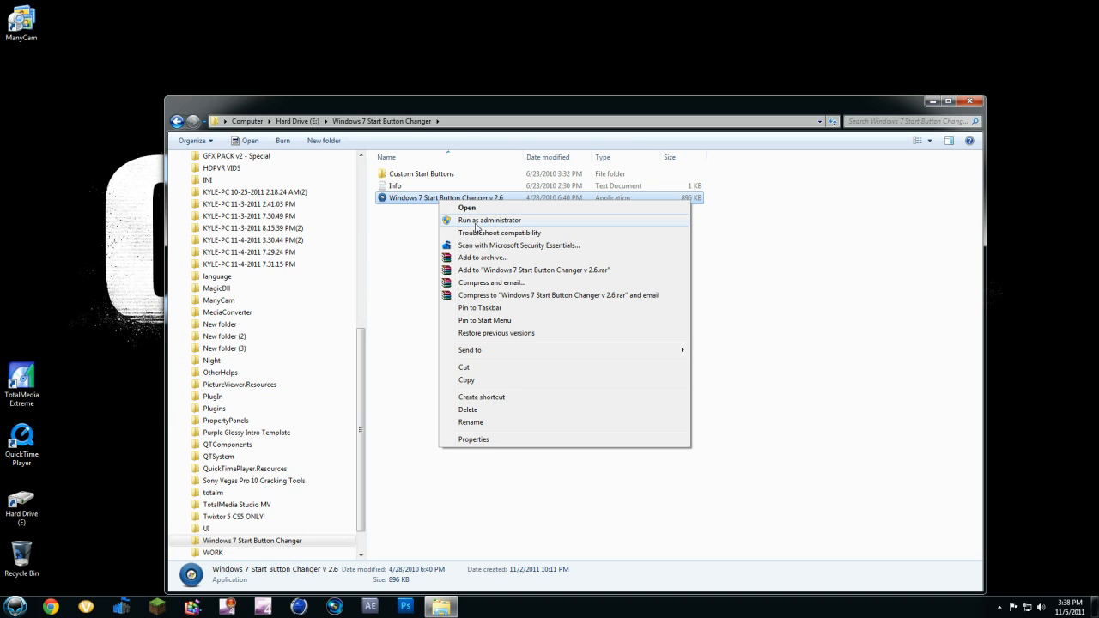
left_click(491, 220)
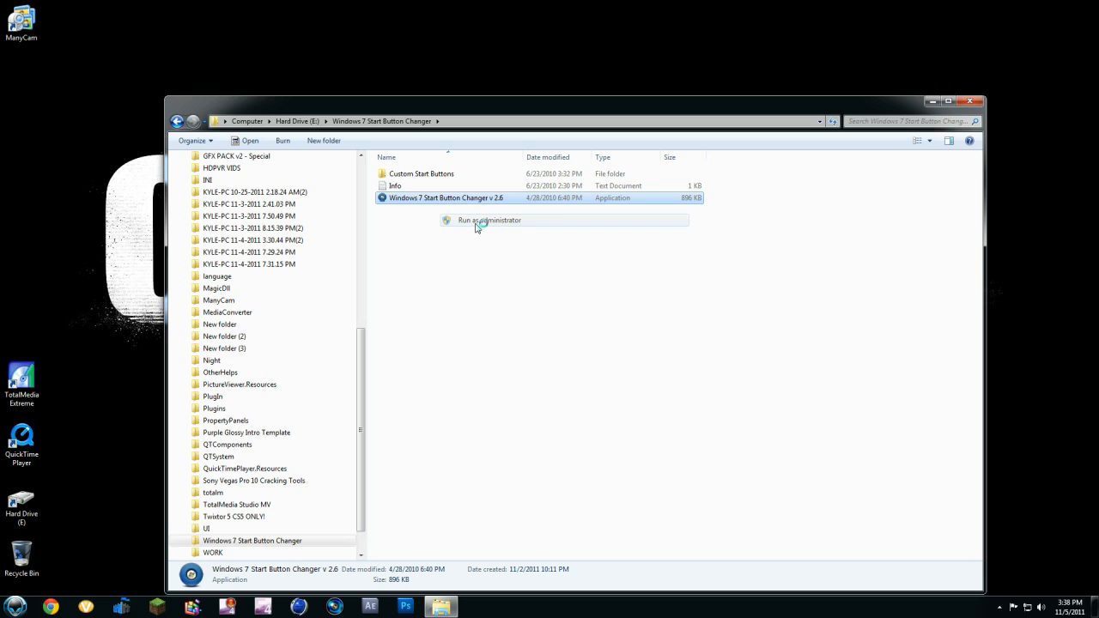
left_click(490, 220)
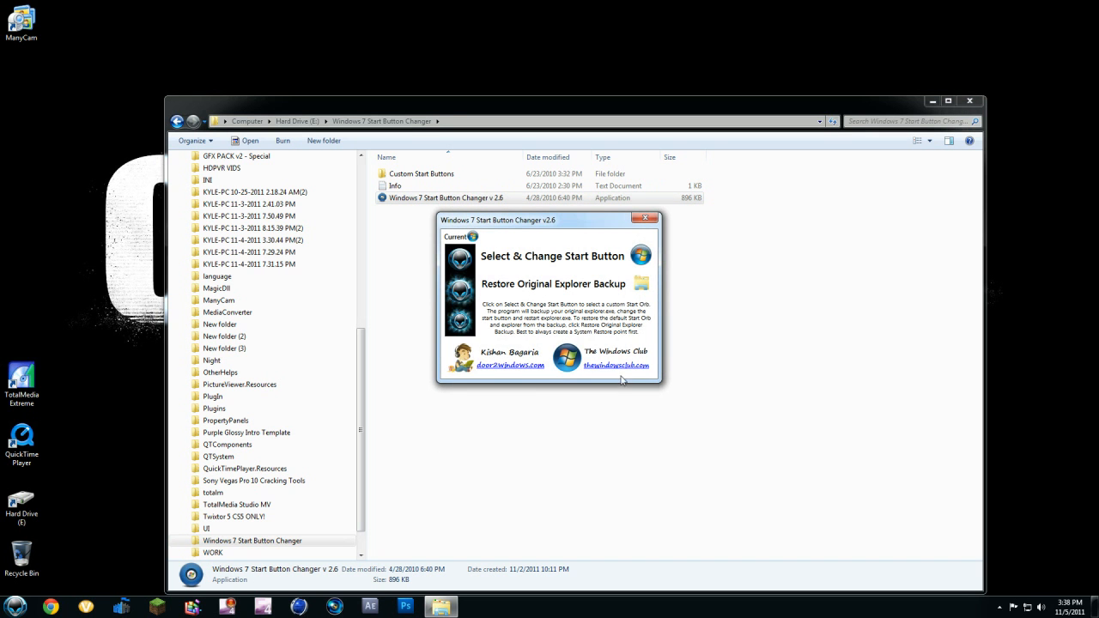
left_click(554, 256)
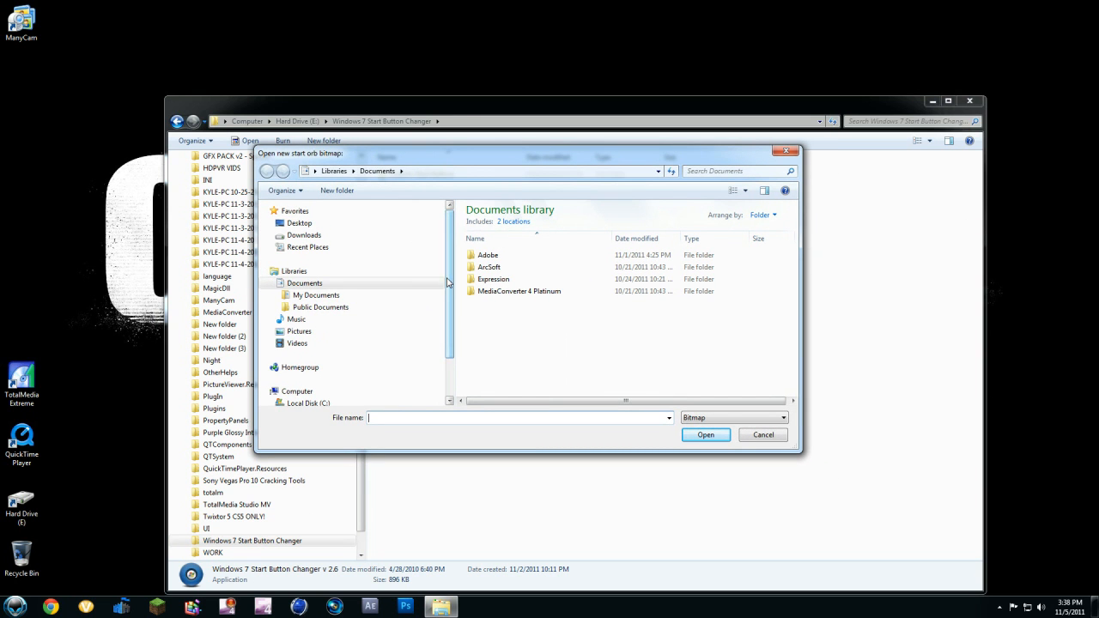
Step: In the orb picker, browse Hard Drive (E:) to the Custom Start Buttons folder
left_click(307, 361)
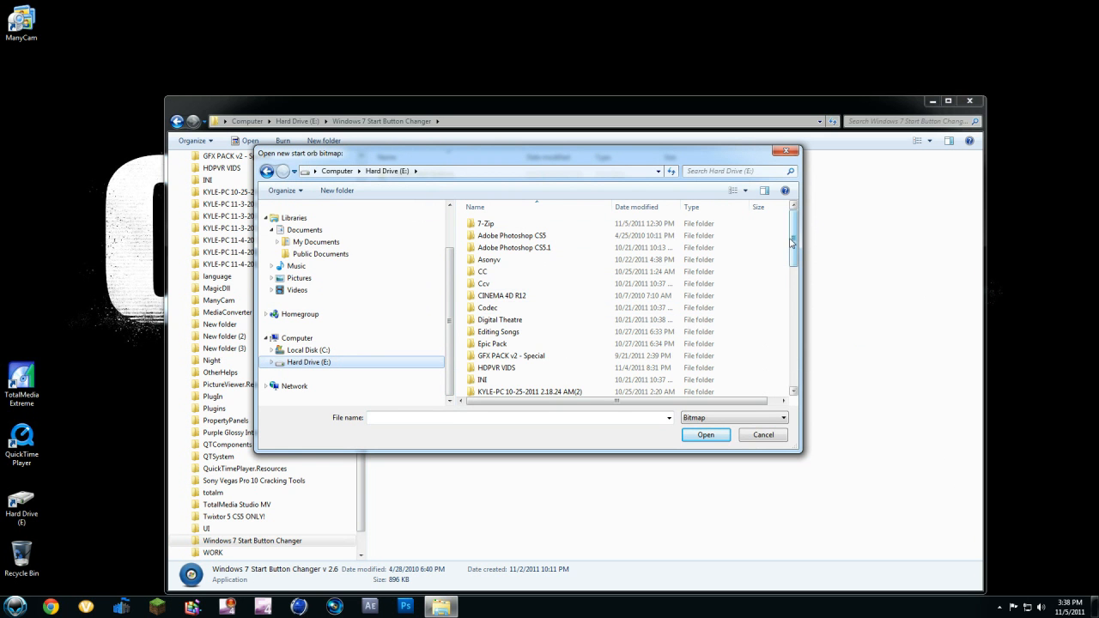
scroll("down", 3)
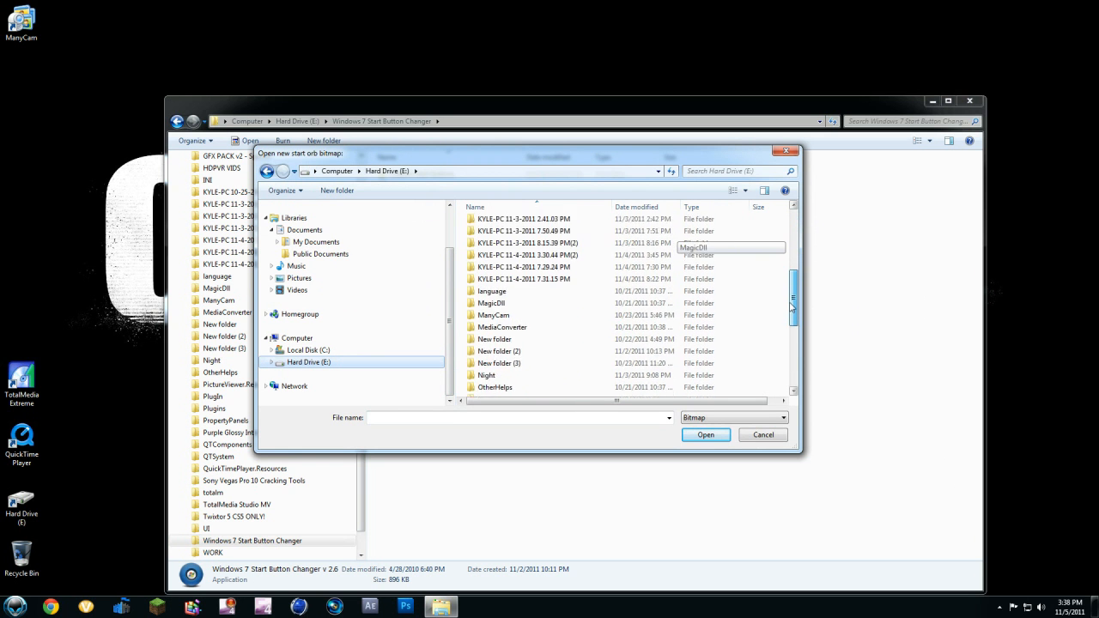
scroll("down", 3)
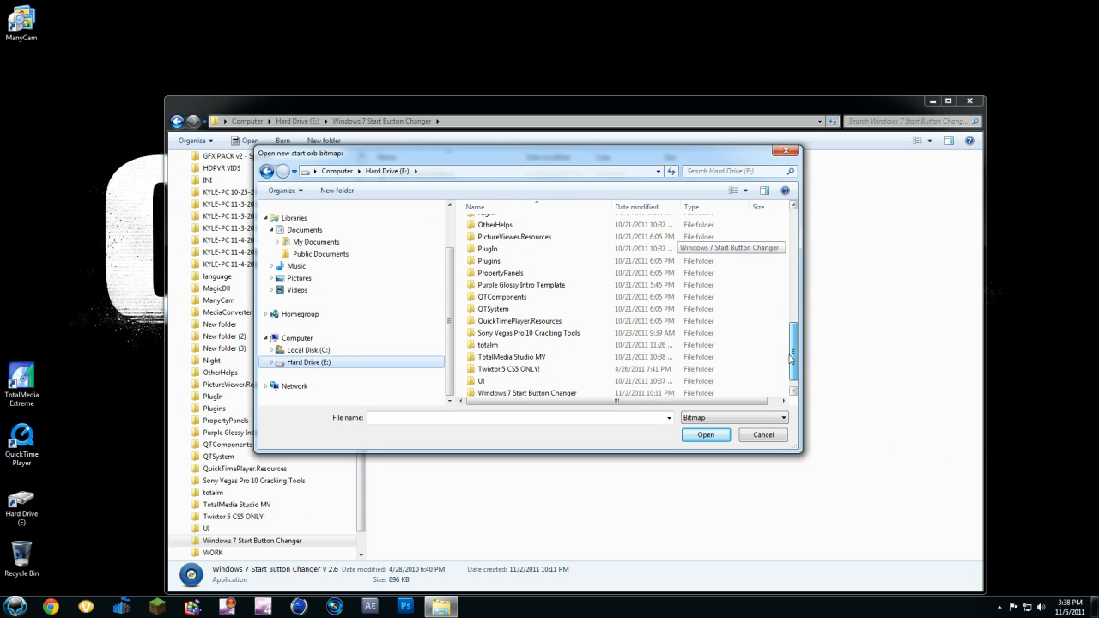
scroll("down", 3)
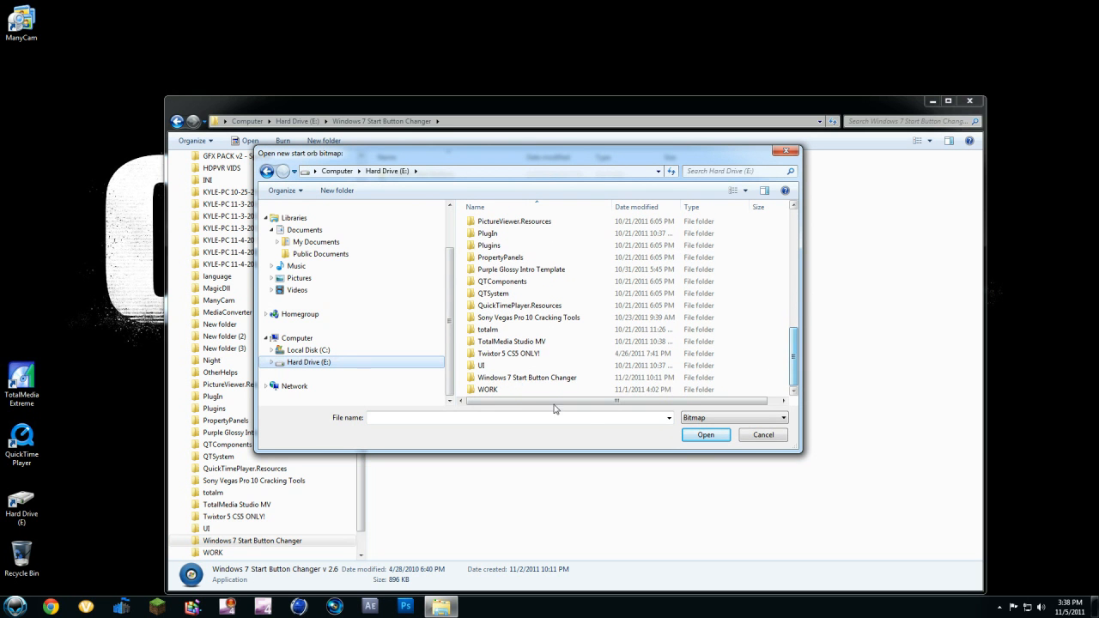
double_click(517, 378)
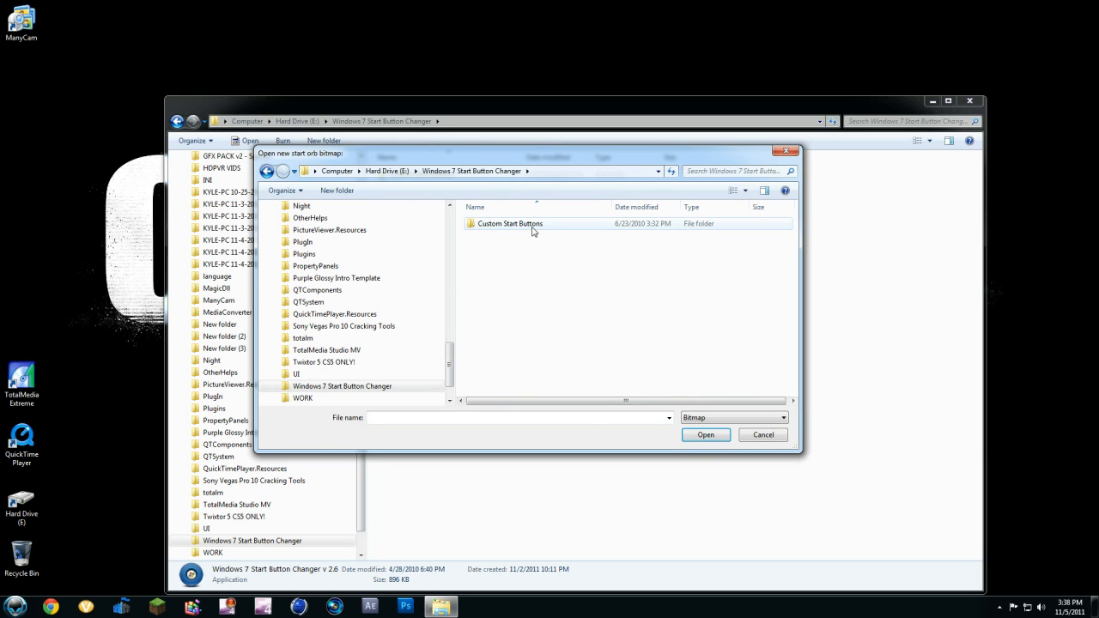
double_click(510, 223)
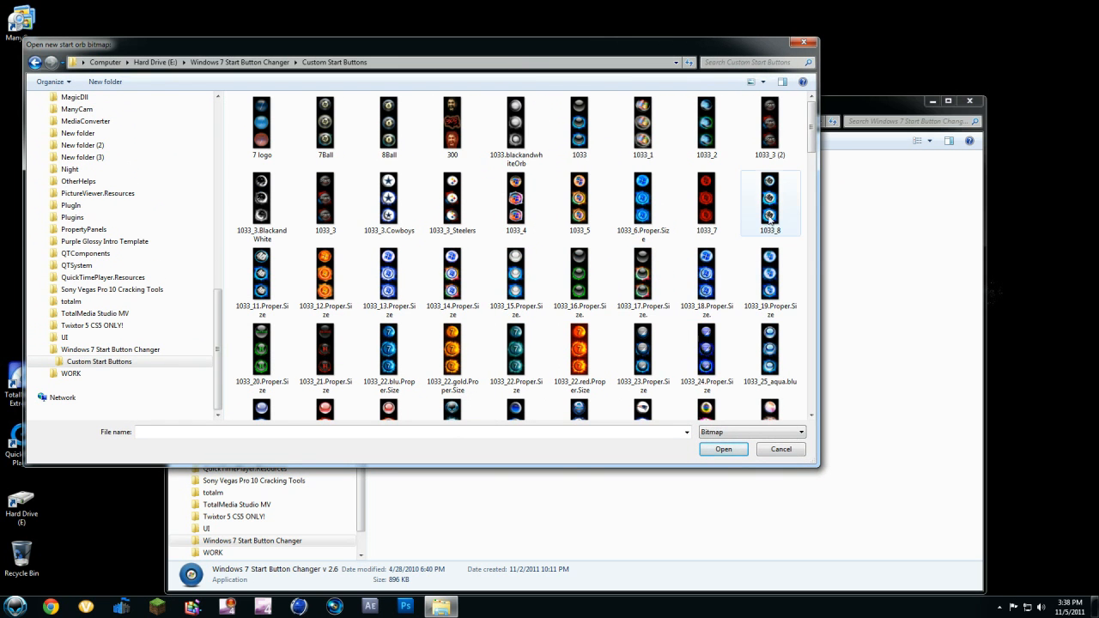
Step: Try the 1033_3 Cowboys orb and a few others while scrolling through the thumbnails
left_click(388, 198)
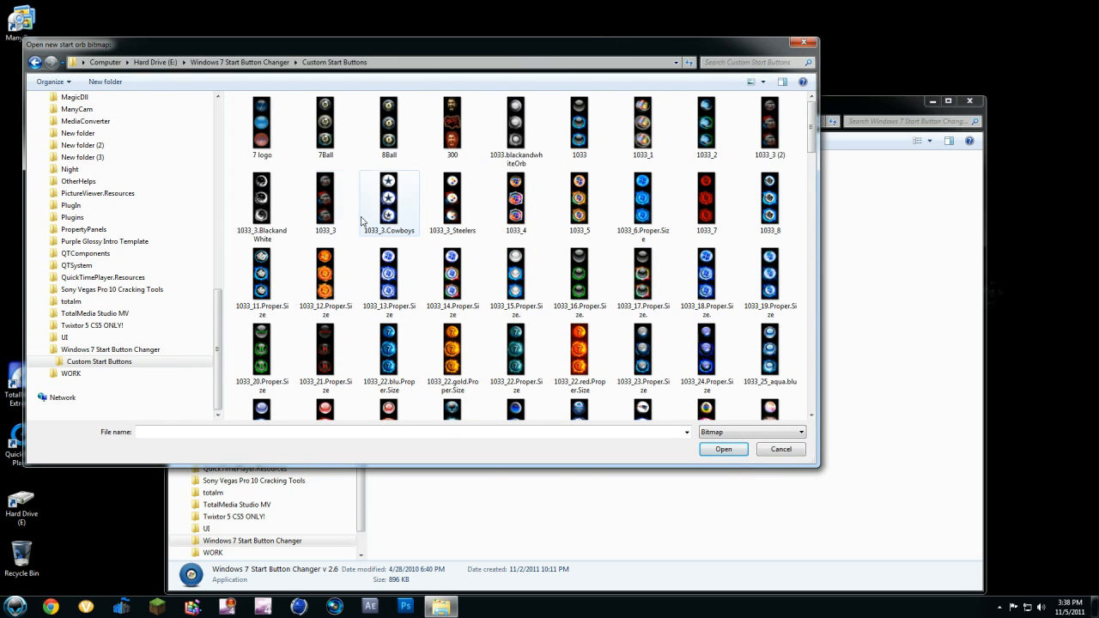
left_click(770, 124)
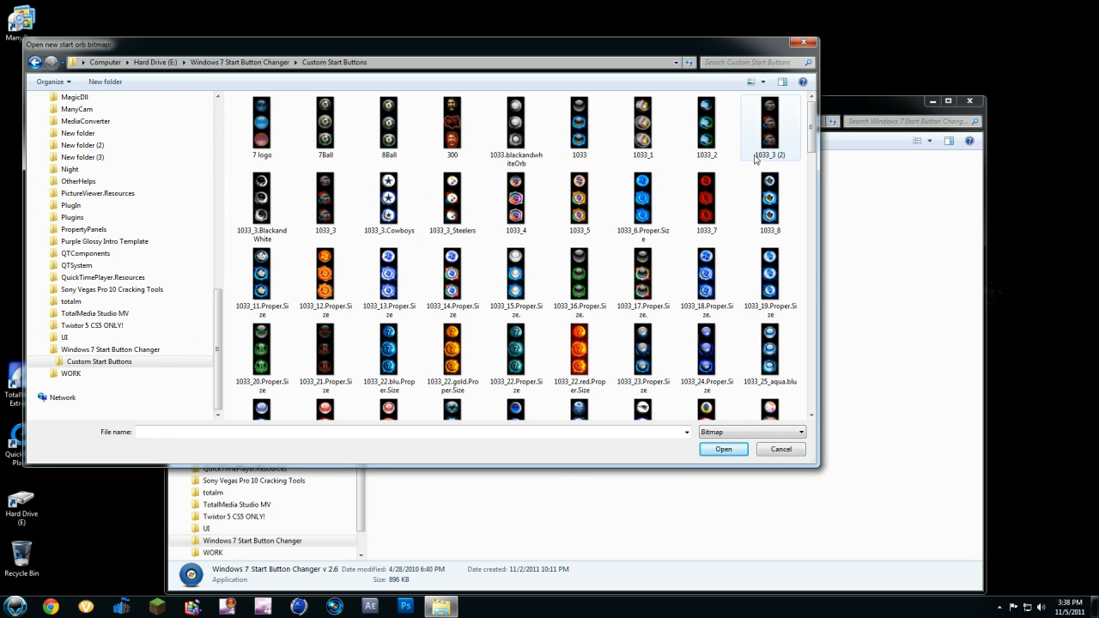
scroll("down", 3)
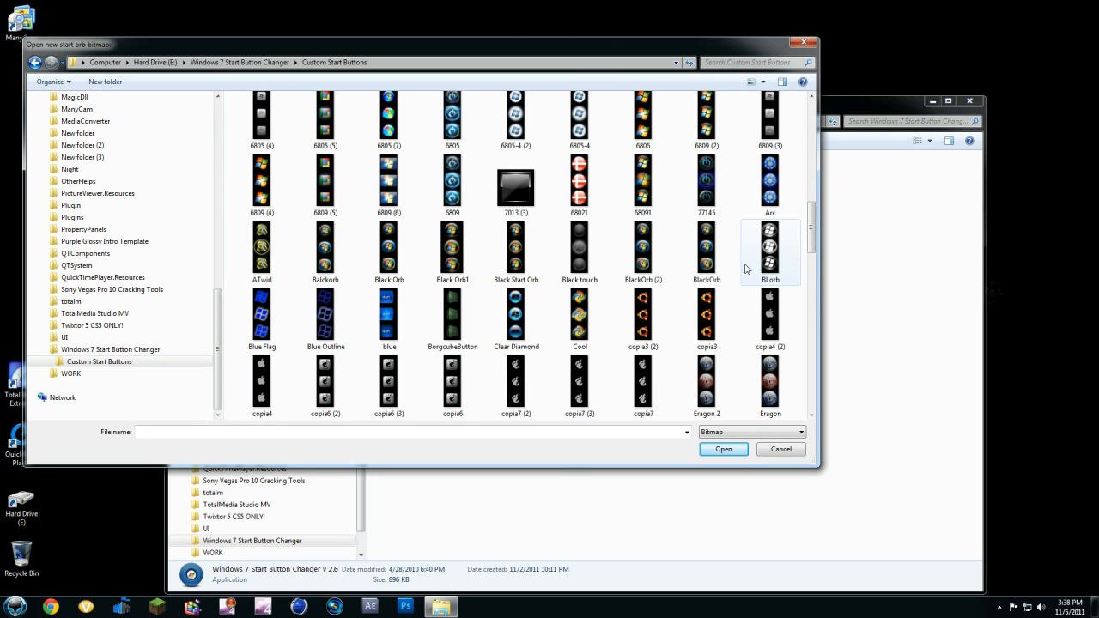
left_click(579, 182)
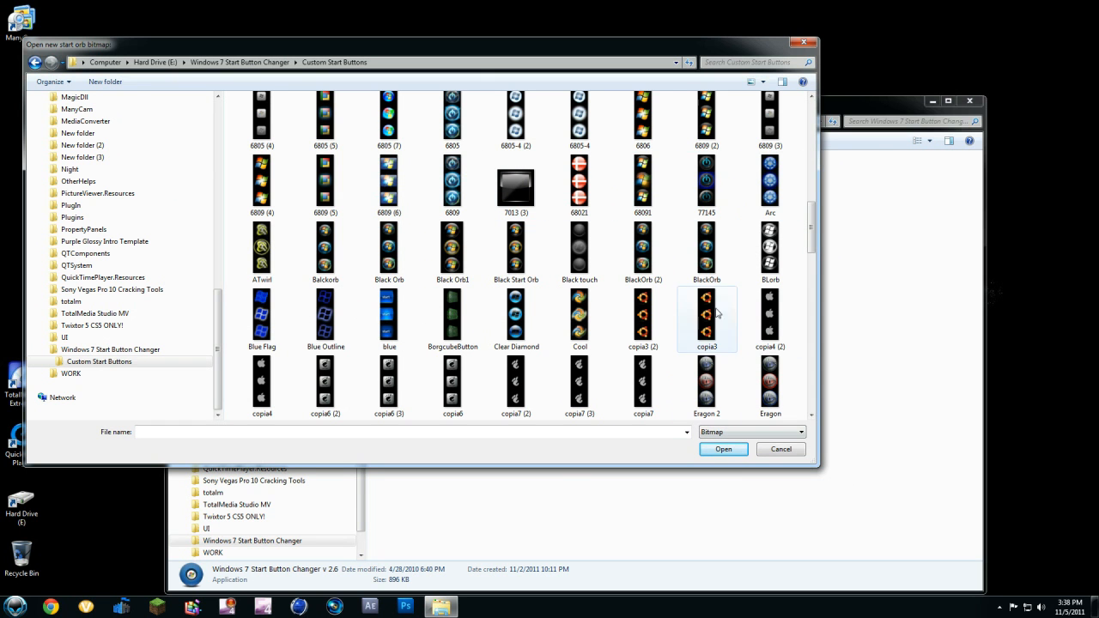
scroll("down", 3)
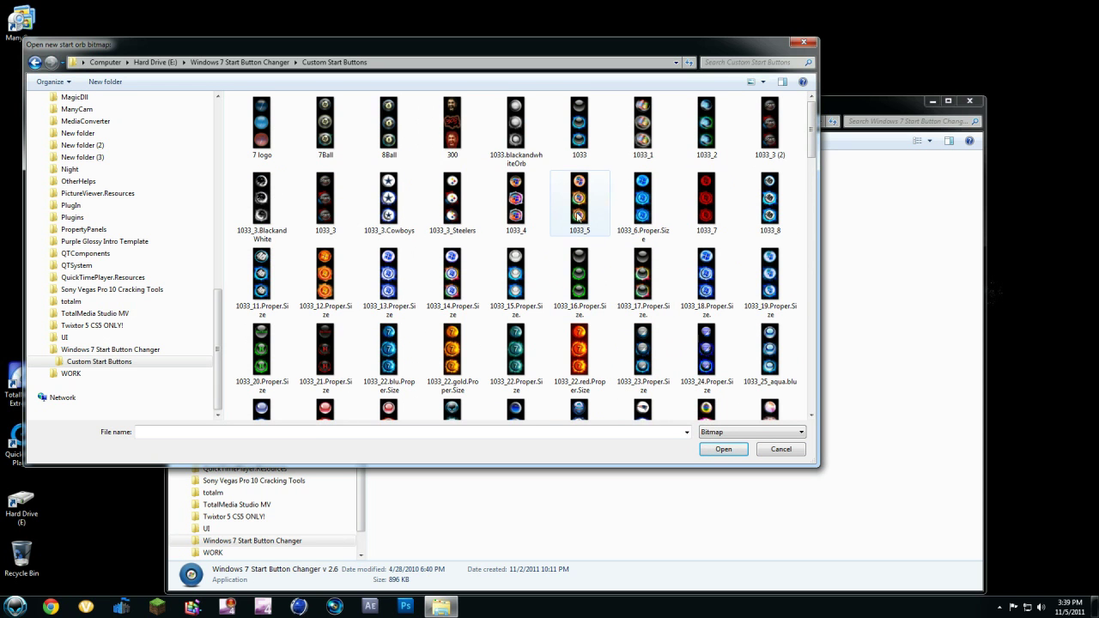
Step: Apply the chosen orb to the taskbar, then close the Start Button Changer
left_click(780, 450)
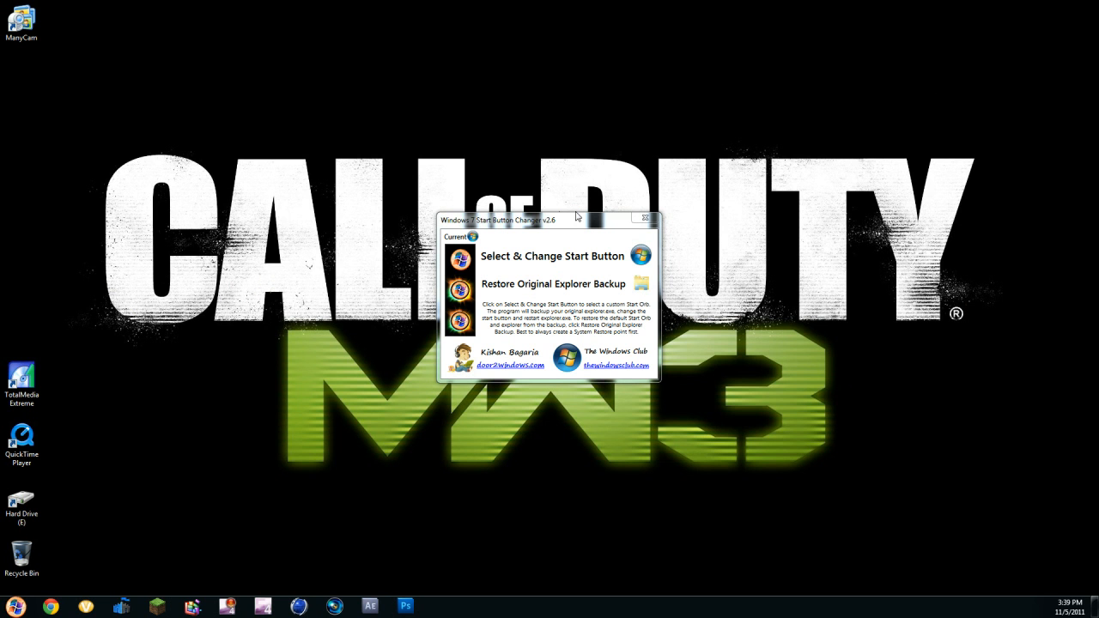
mouse_move(117, 539)
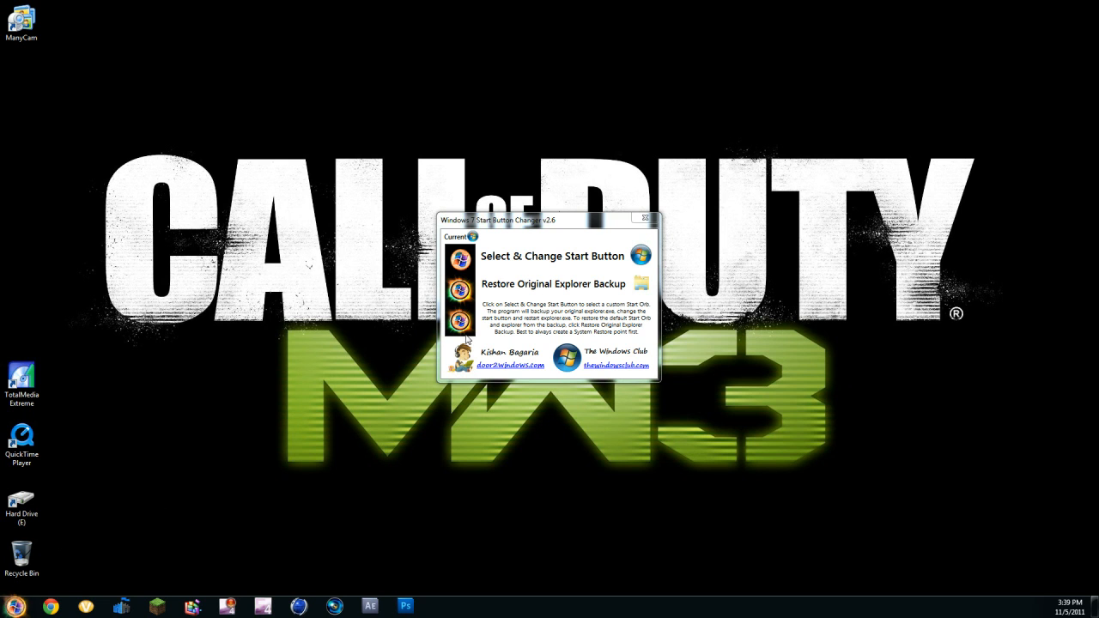
mouse_move(639, 215)
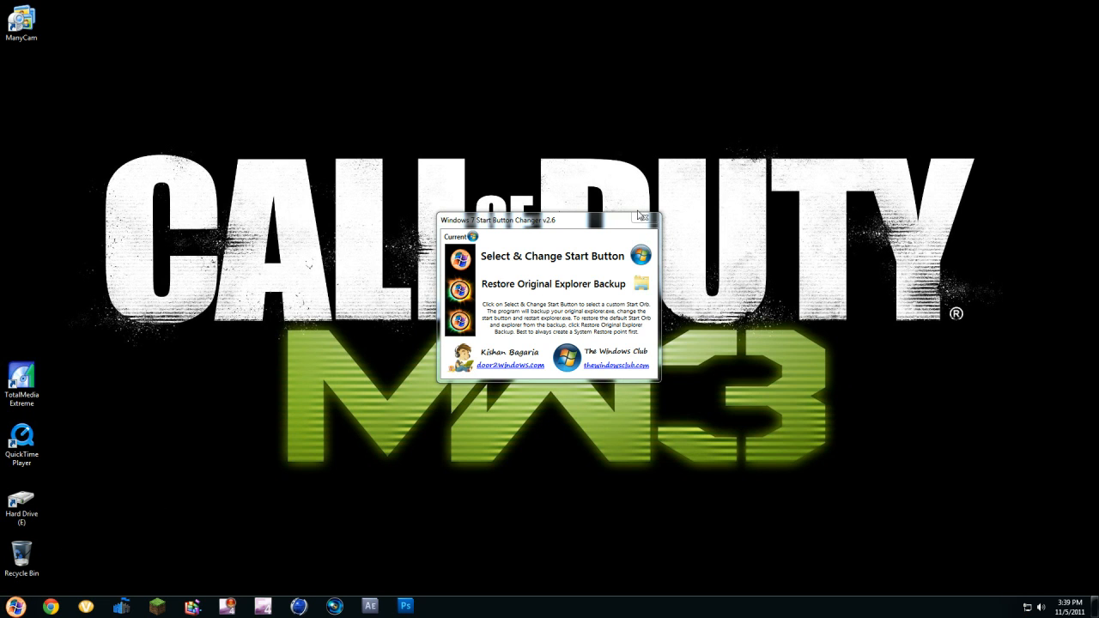
left_click(646, 220)
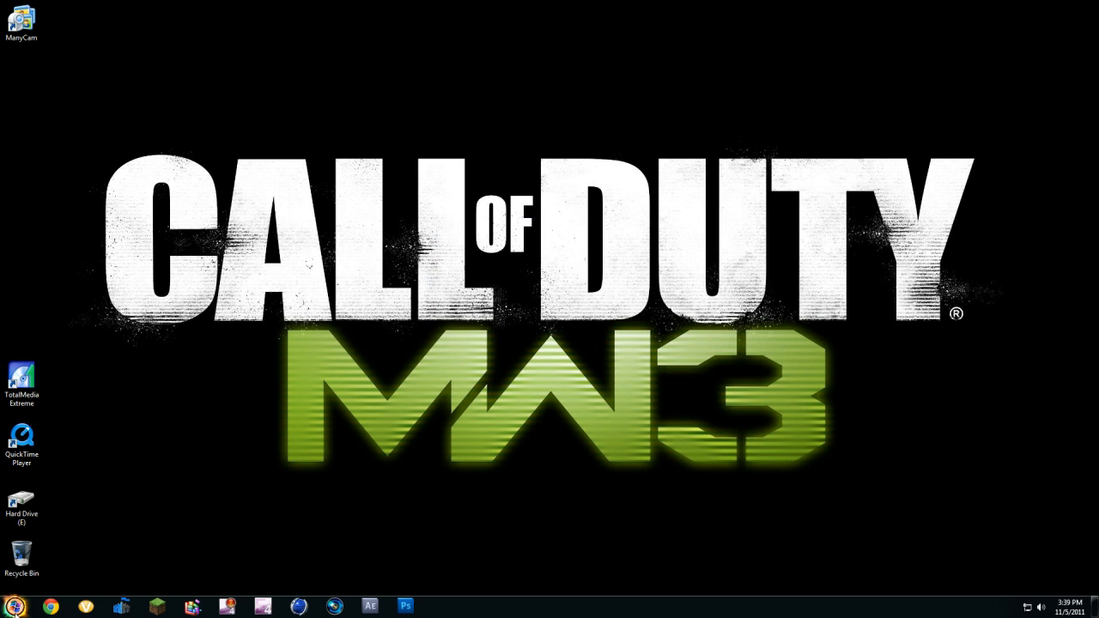